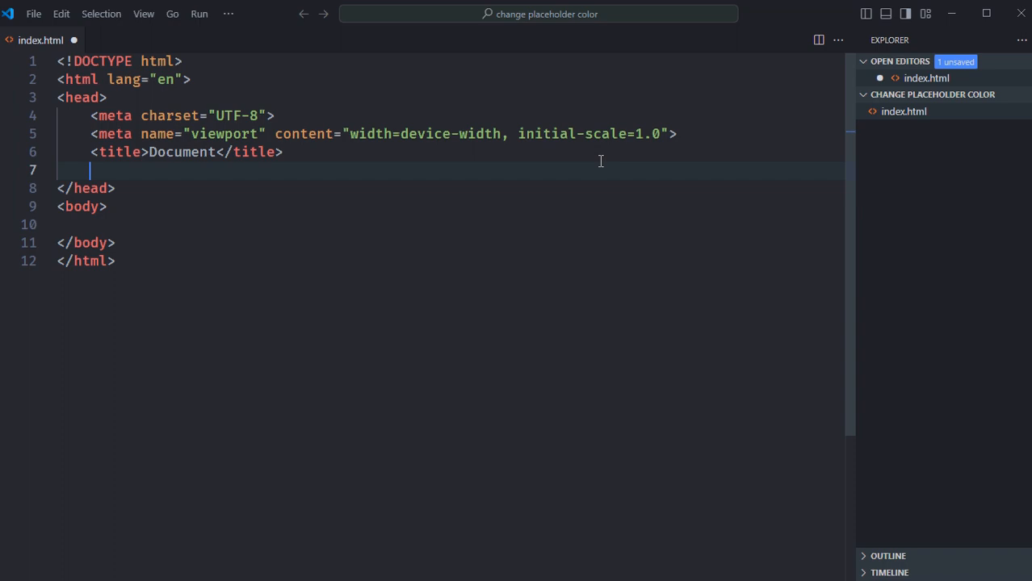
- Link style.css in the head and expand input:text into a text input in the body
text(<link rel="stylesheet" href="style.css">)
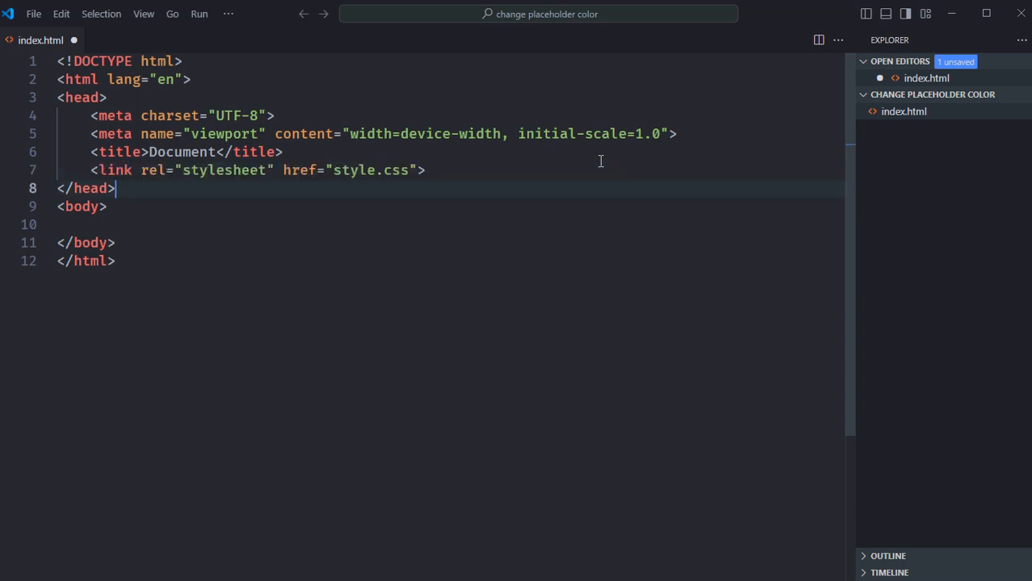
text(i)
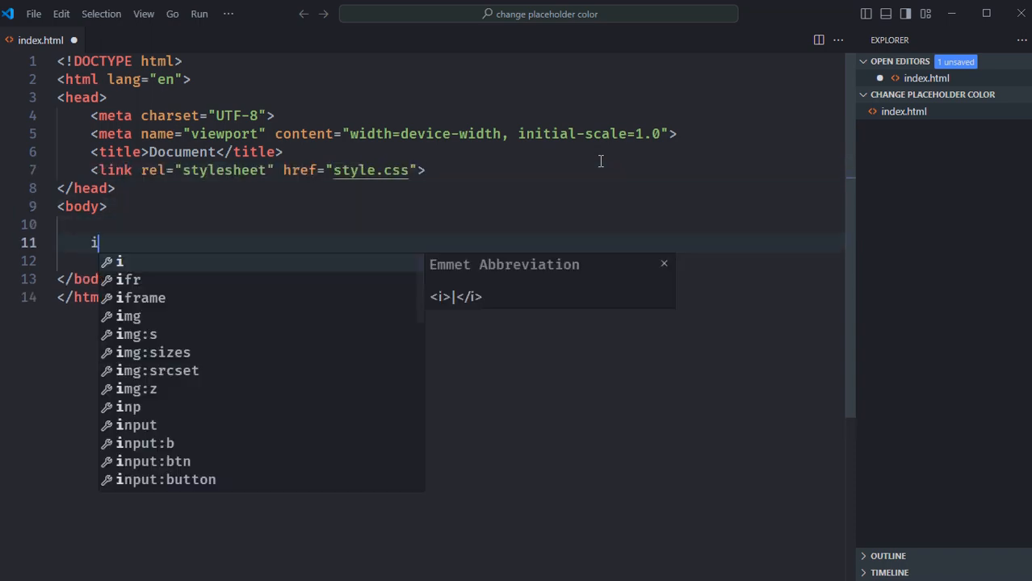
text(nput:text)
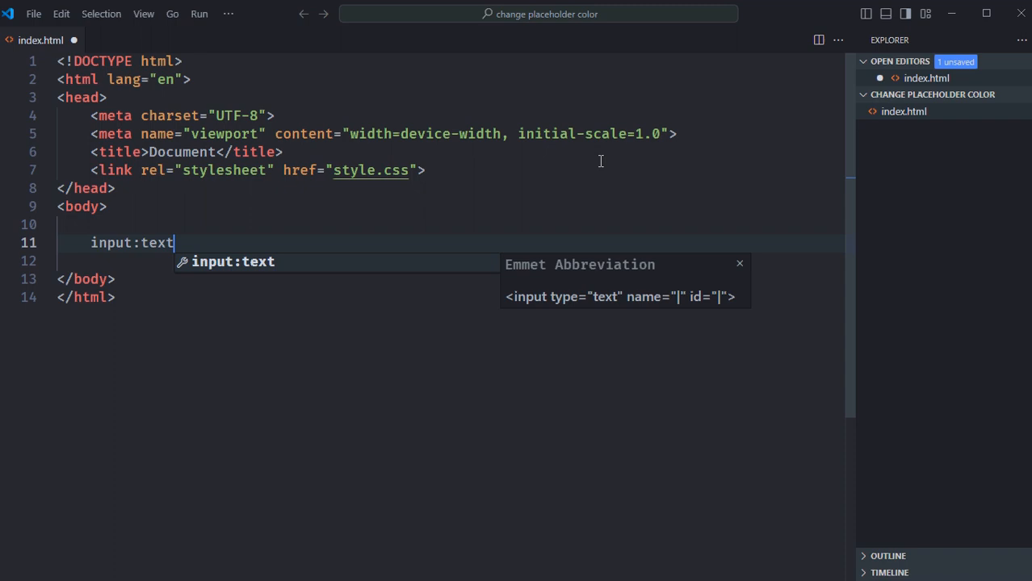
key(Tab)
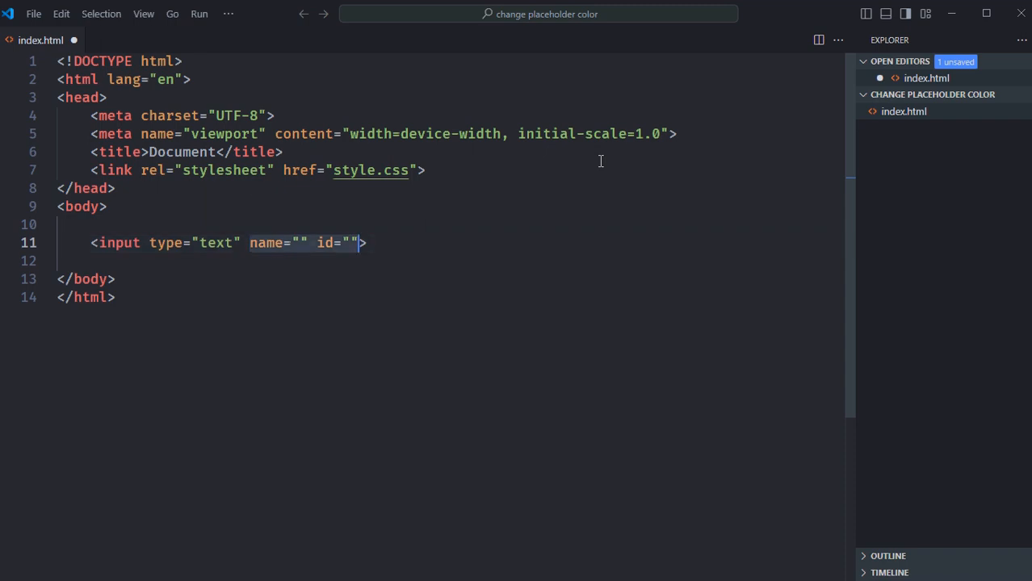
- Give the input the placeholder "Enter Name..." and save index.html
text(placeholder="")
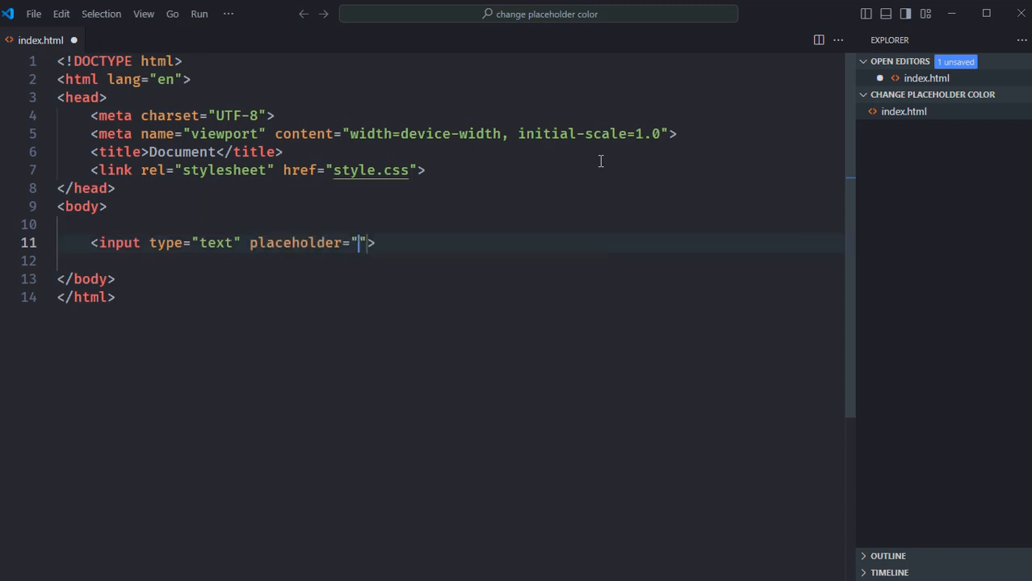
text(Enter Name.)
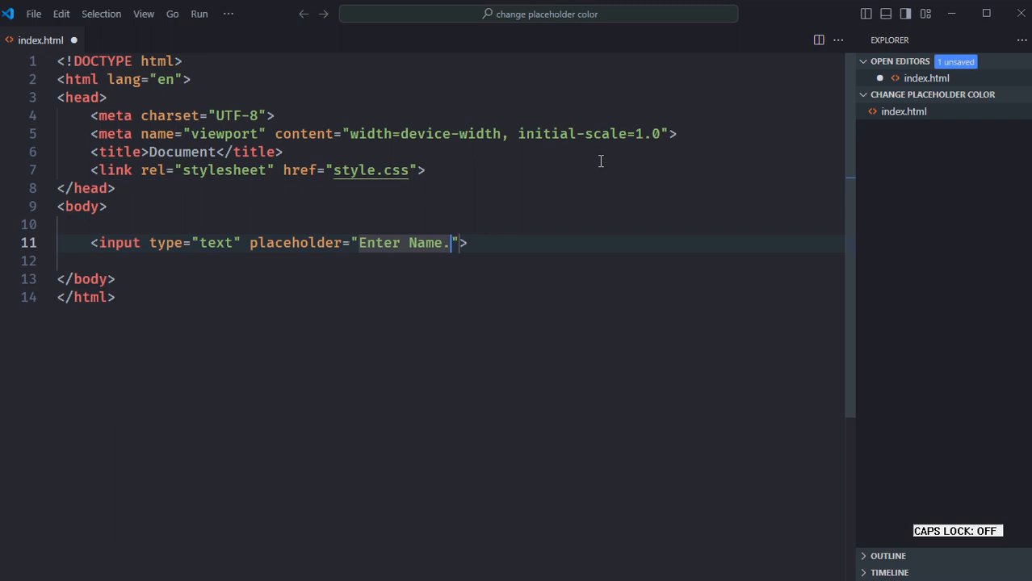
text(..)
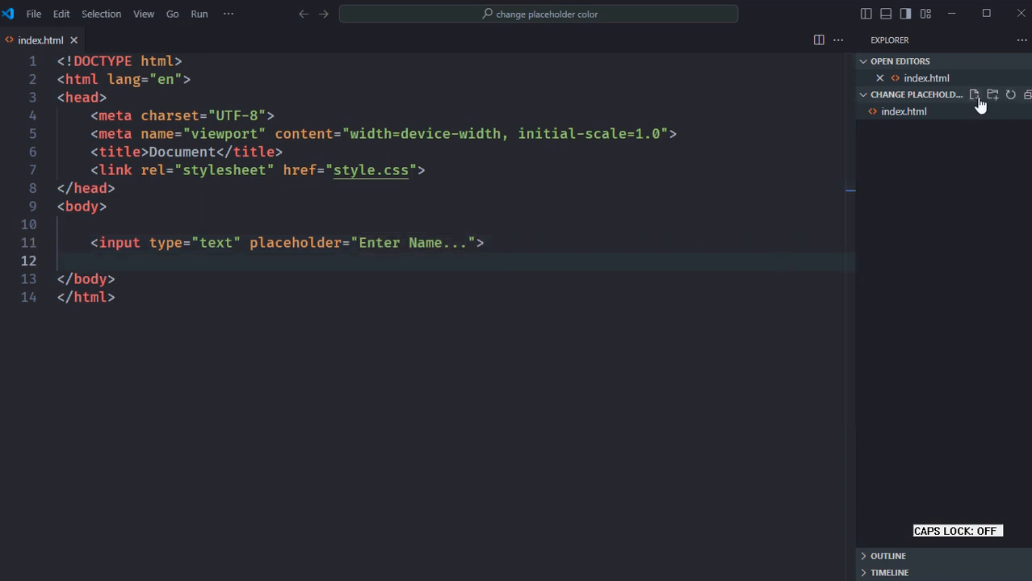
- Create style.css with an input rule starting with display block and margin 0 auto
click(975, 93)
text(style.css)
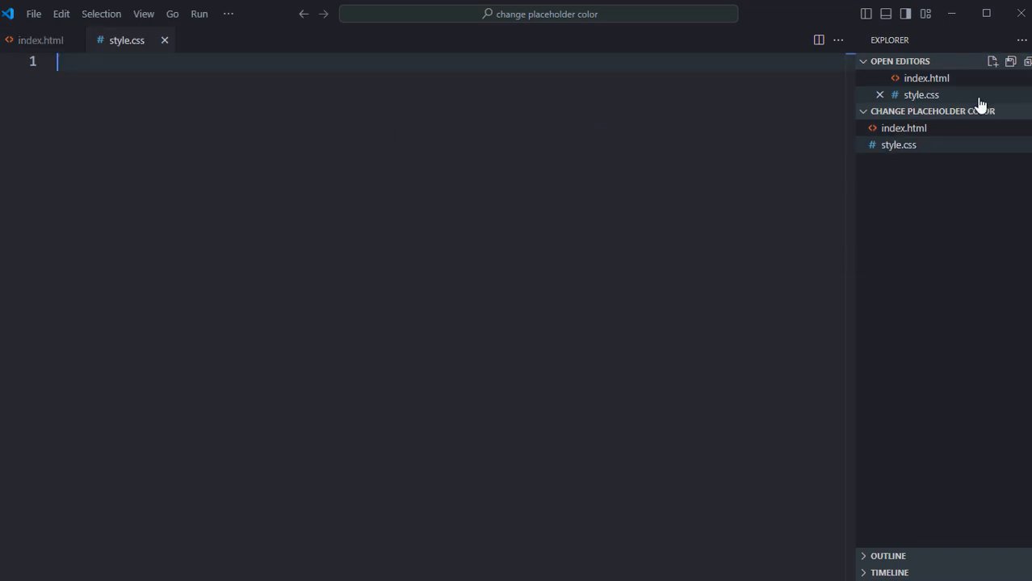
text(inpt)
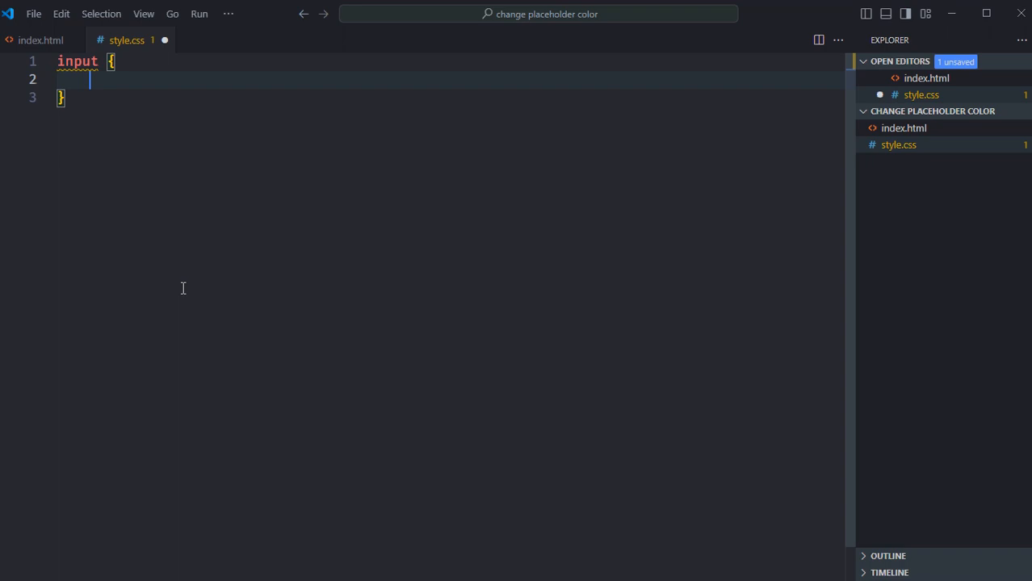
text(display: block;)
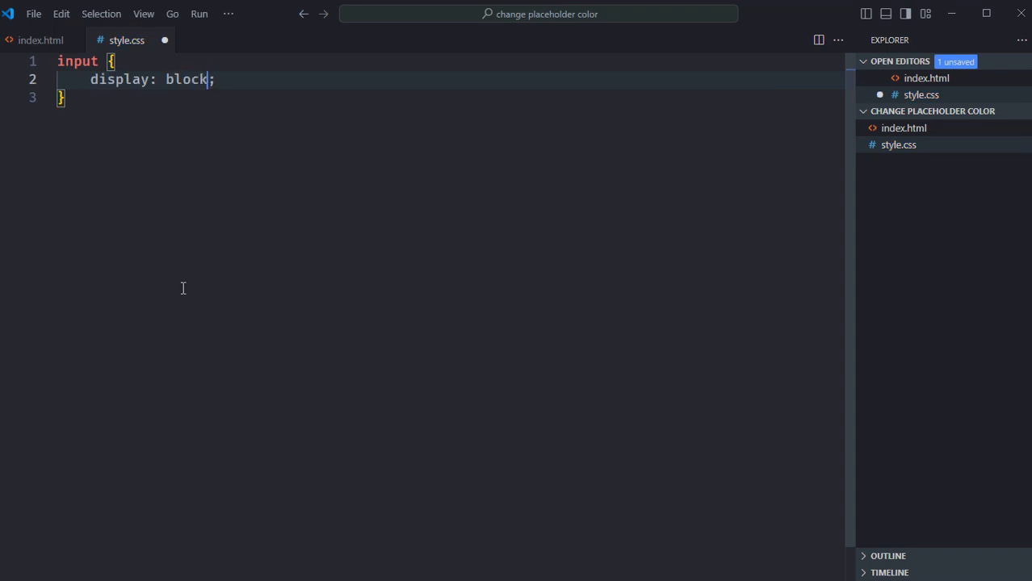
text(margin: 0;)
text(padding: ;)
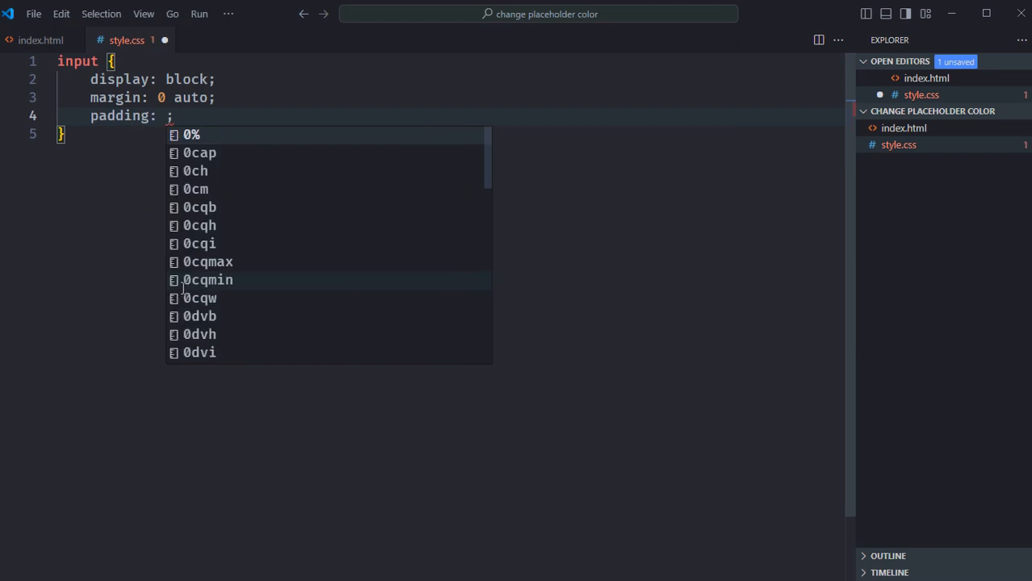
- Add padding 5px 10px, outline none and font-size 18px to the input rule and save
text(5px 10px)
text(out)
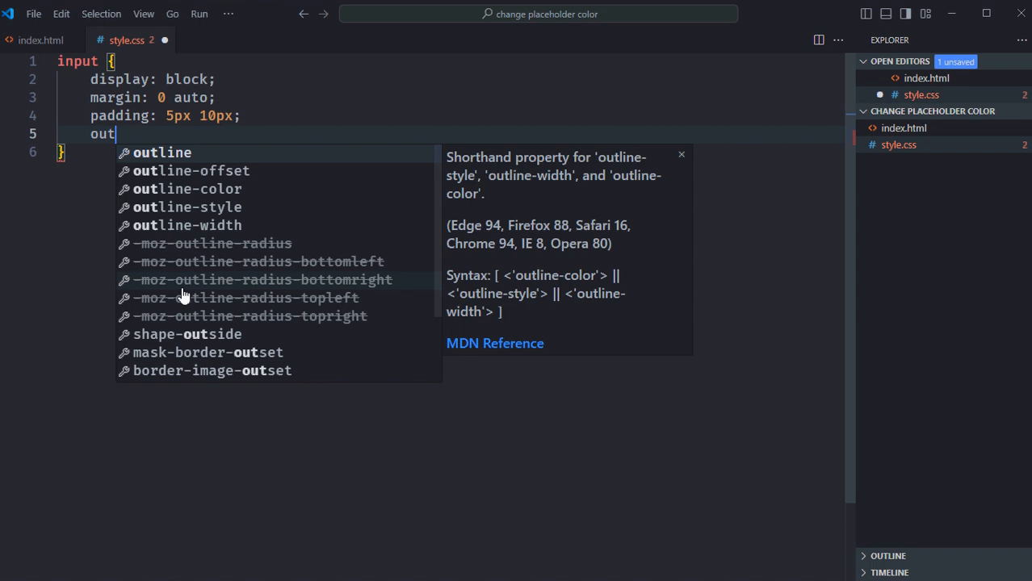
text(line: none;)
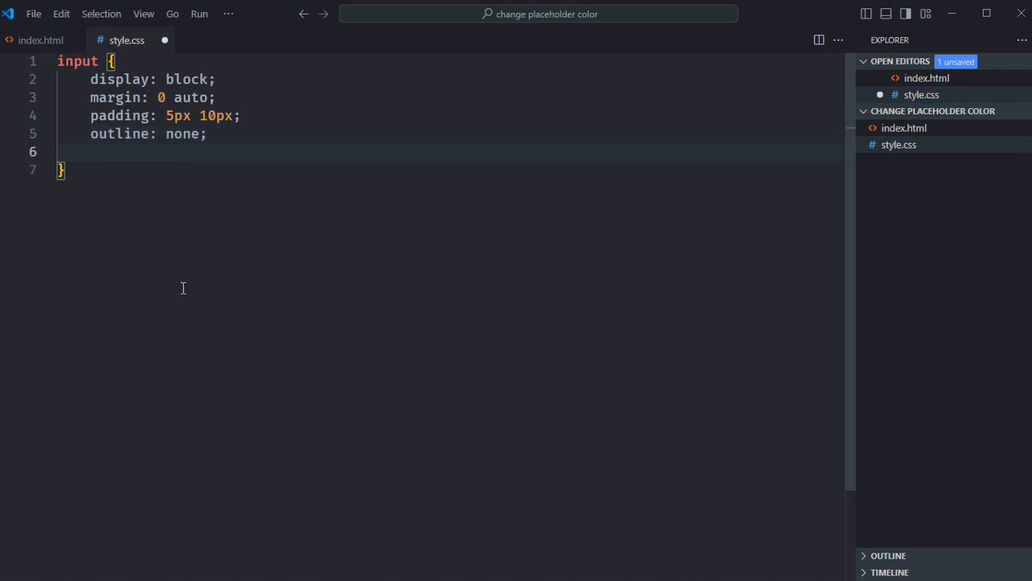
text(font)
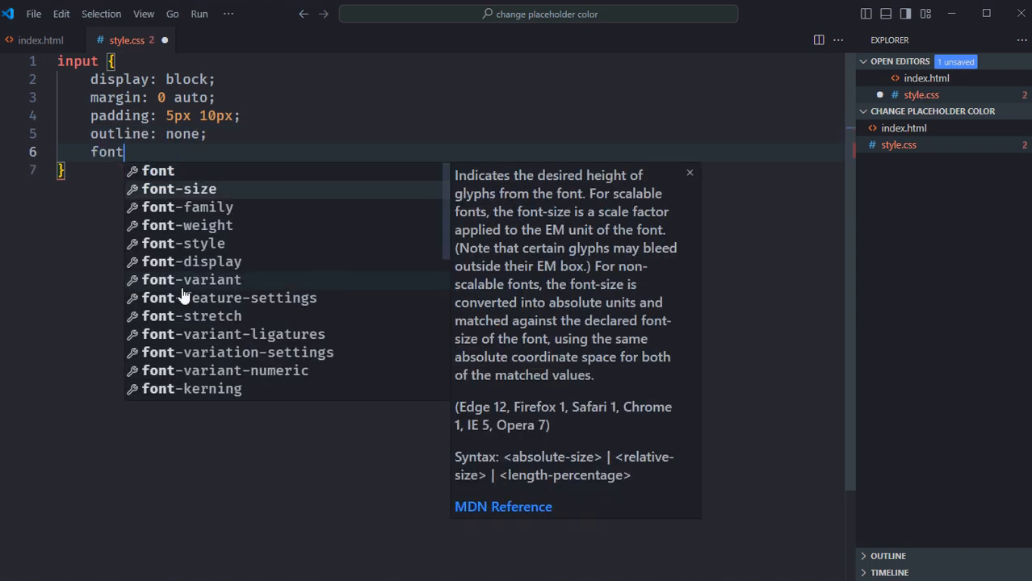
text(-size: 18px;)
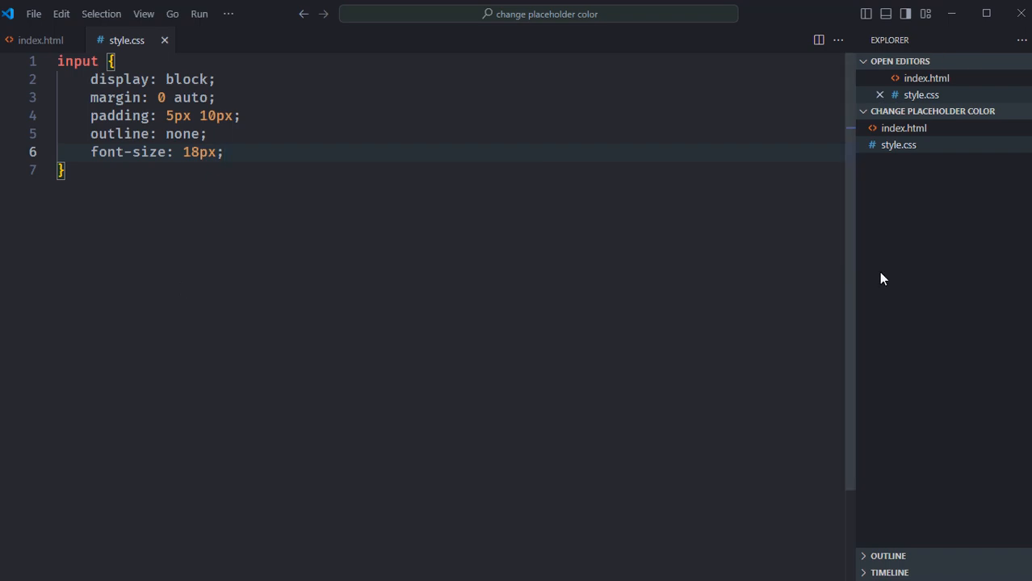
- Preview index.html in Chrome via Open with Live Server
right_click(904, 128)
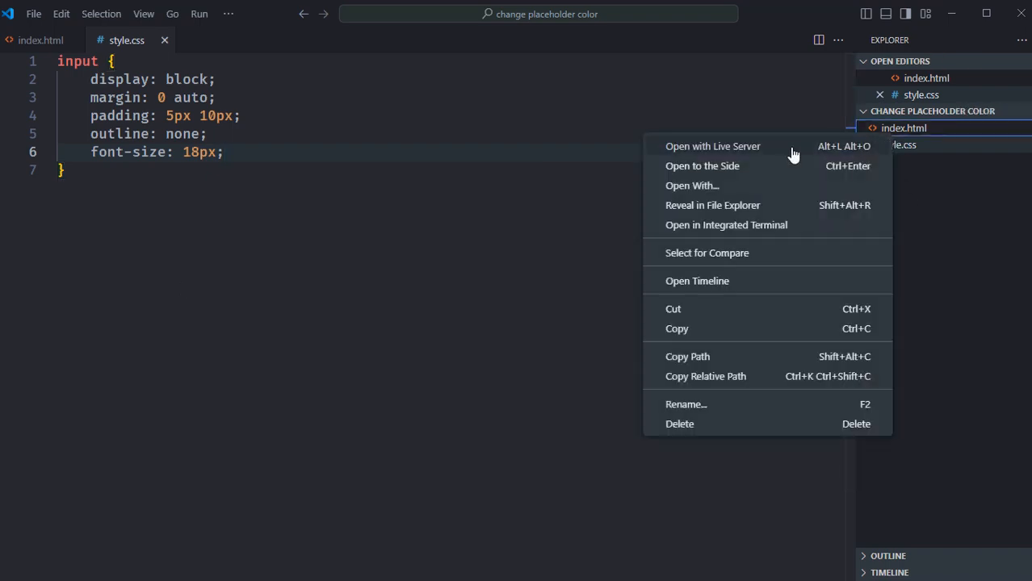
click(712, 145)
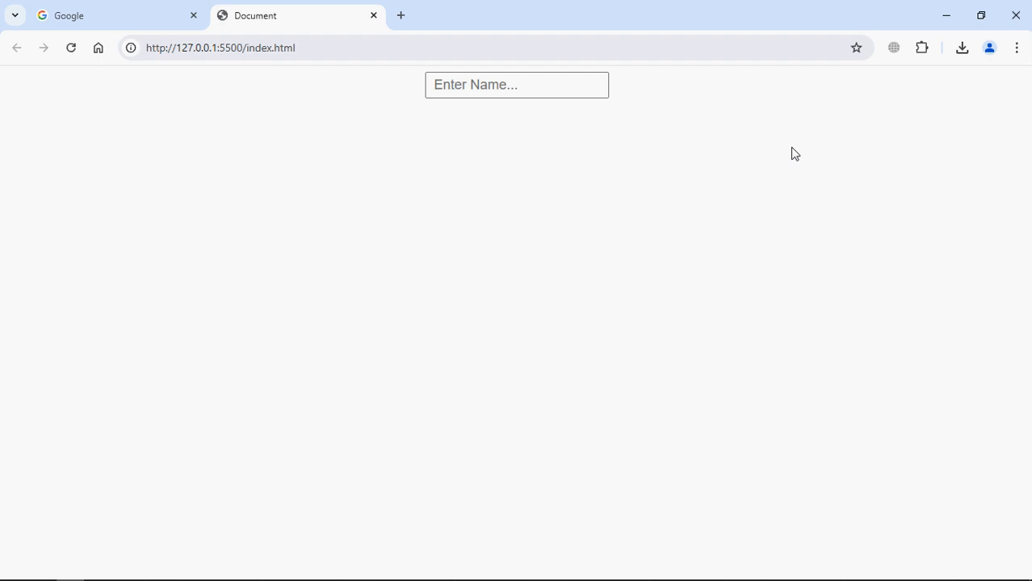
mouse_move(554, 125)
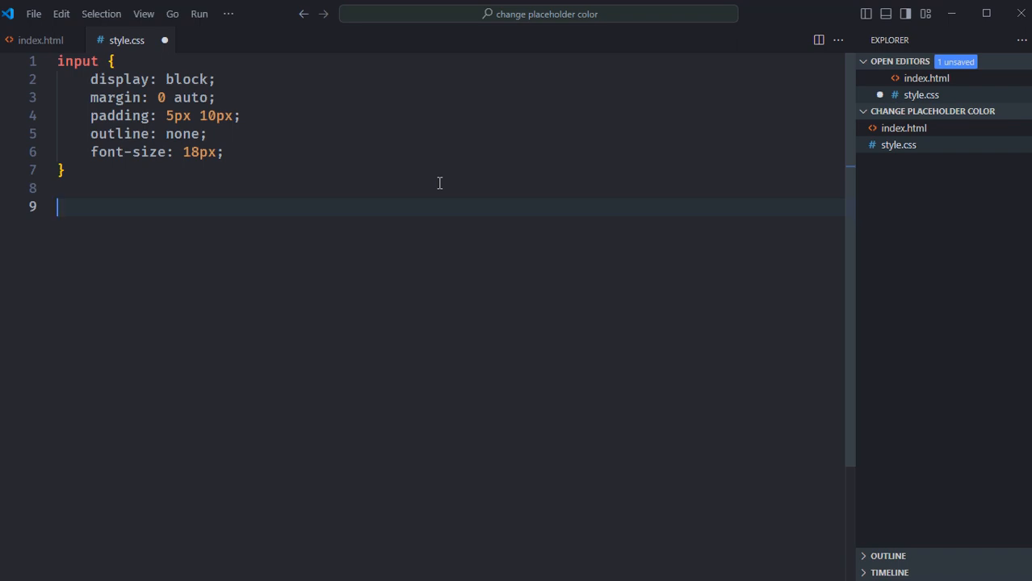
- Add a ::placeholder rule with color: red below the input rule
text(::)
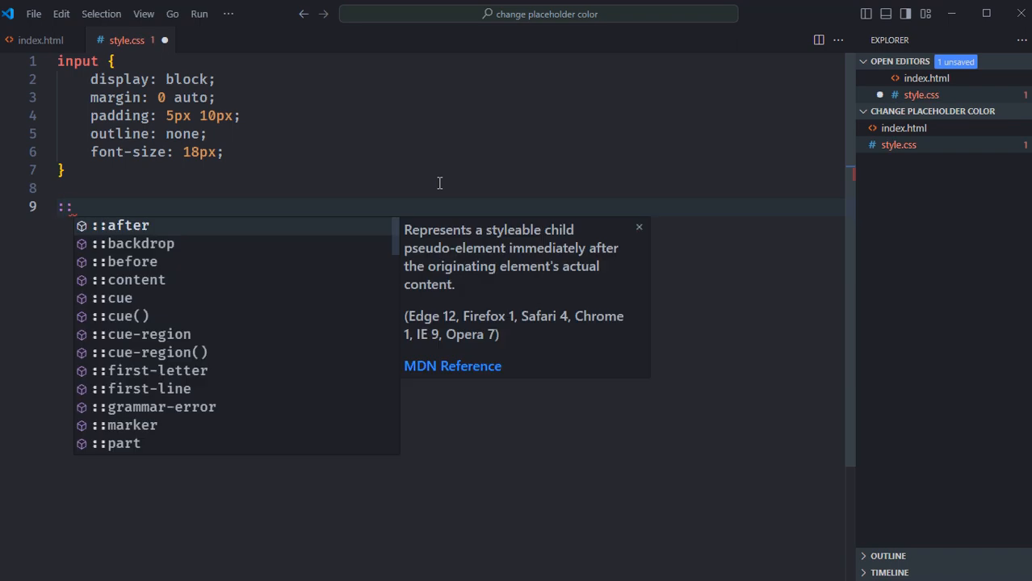
text(placeholder{)
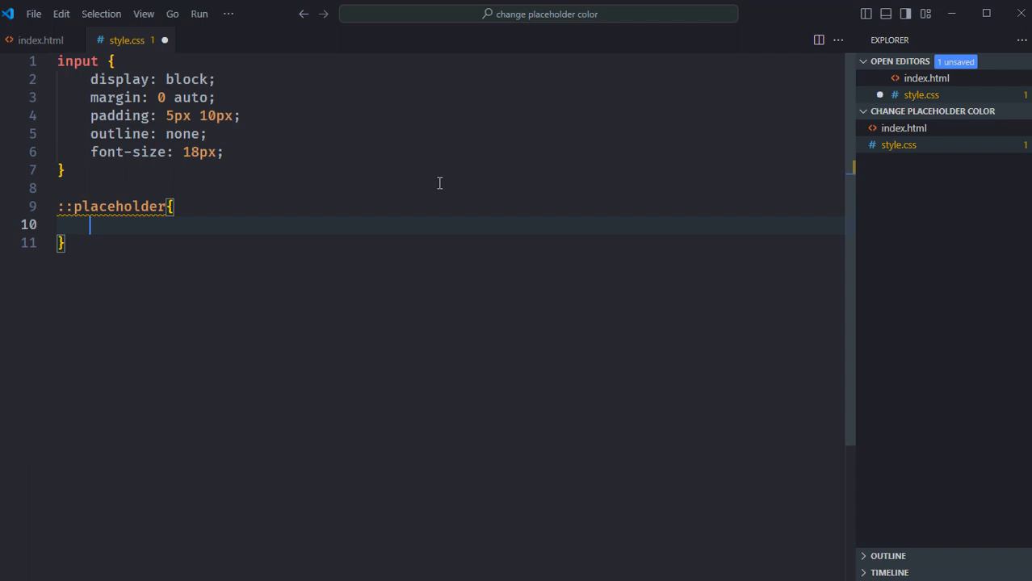
text(c)
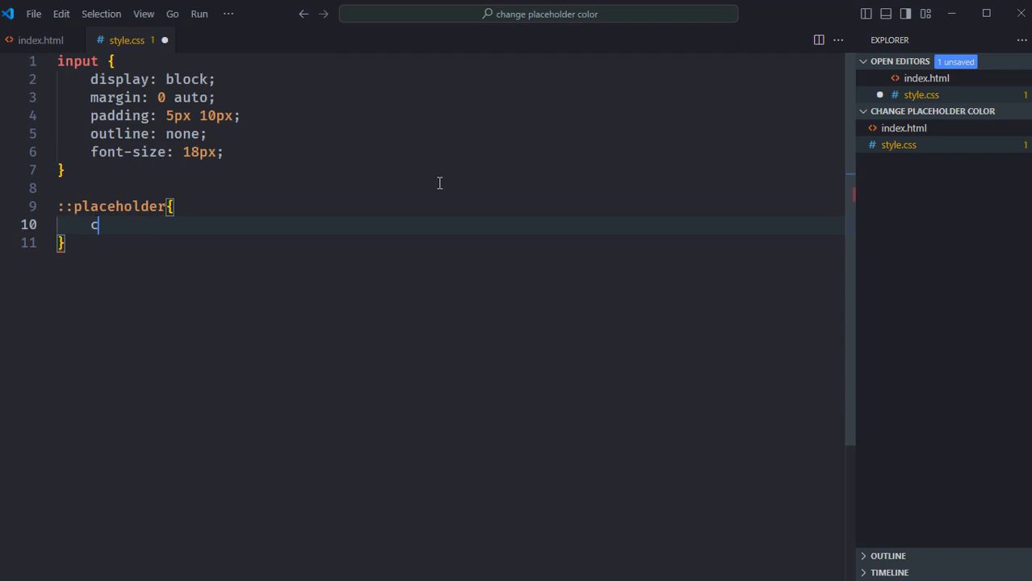
text(olor: ;)
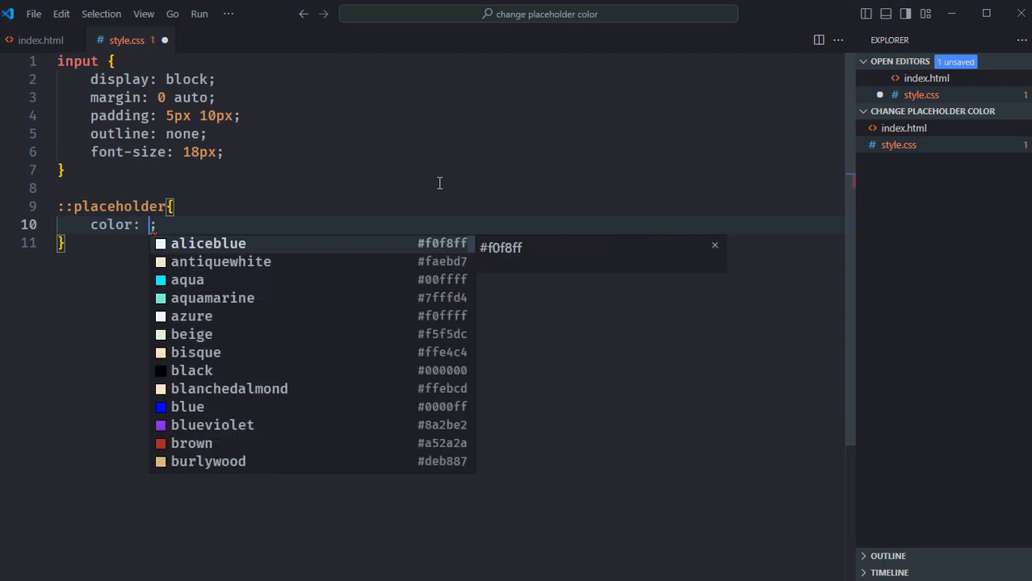
text(red)
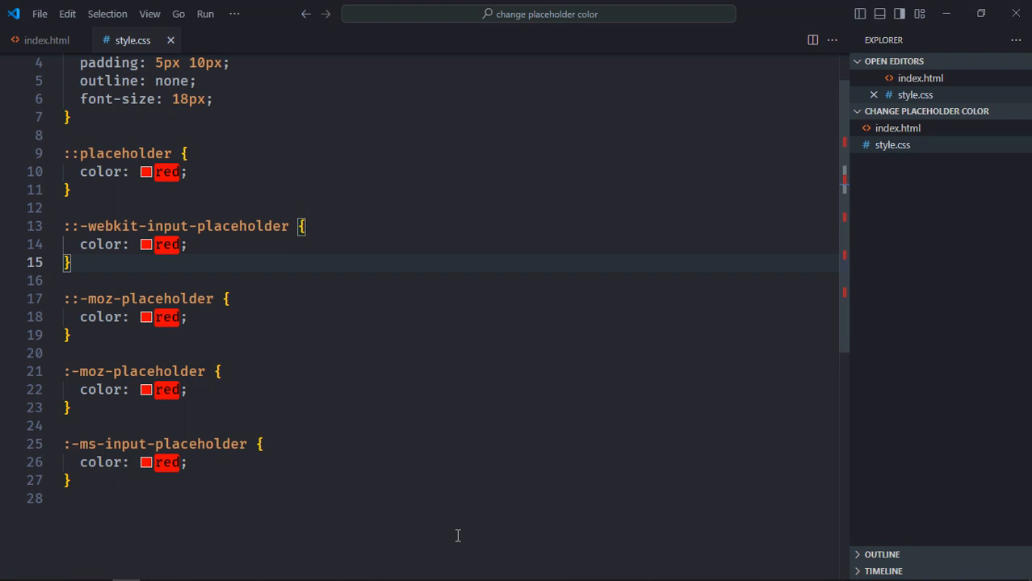
mouse_move(79, 246)
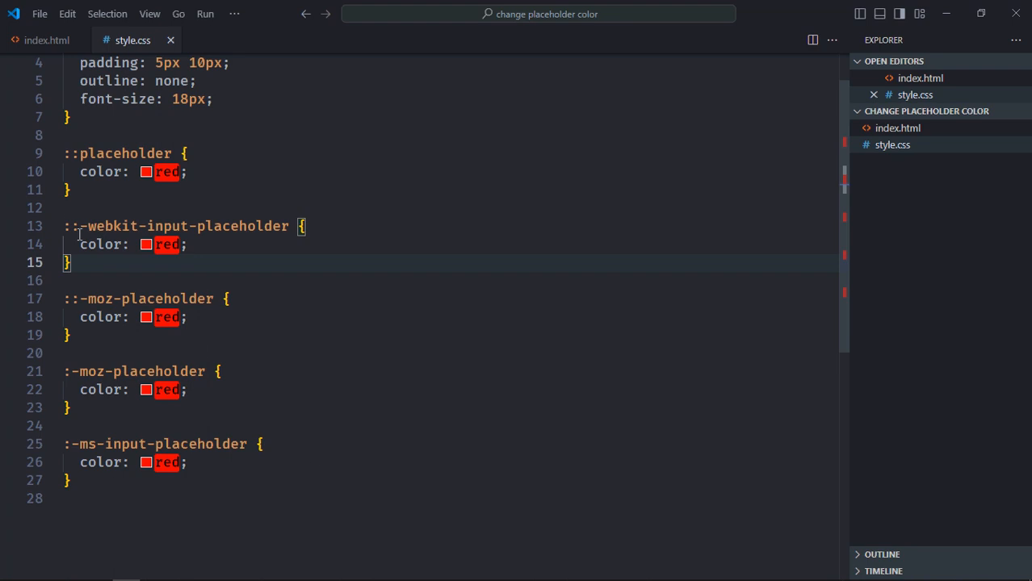
- Select the ::-webkit-input-placeholder rule block in style.css
drag(65, 226, 71, 262)
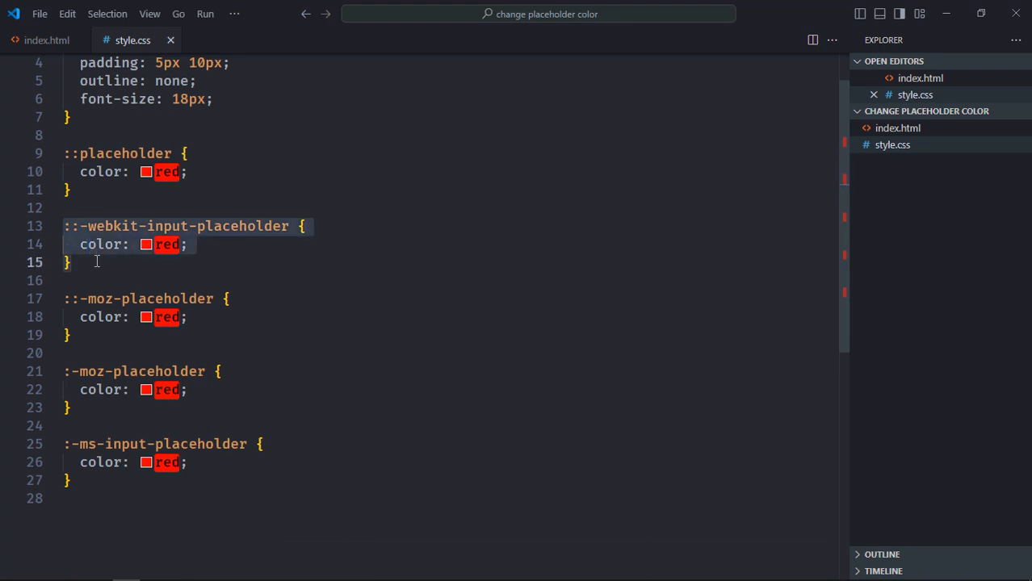